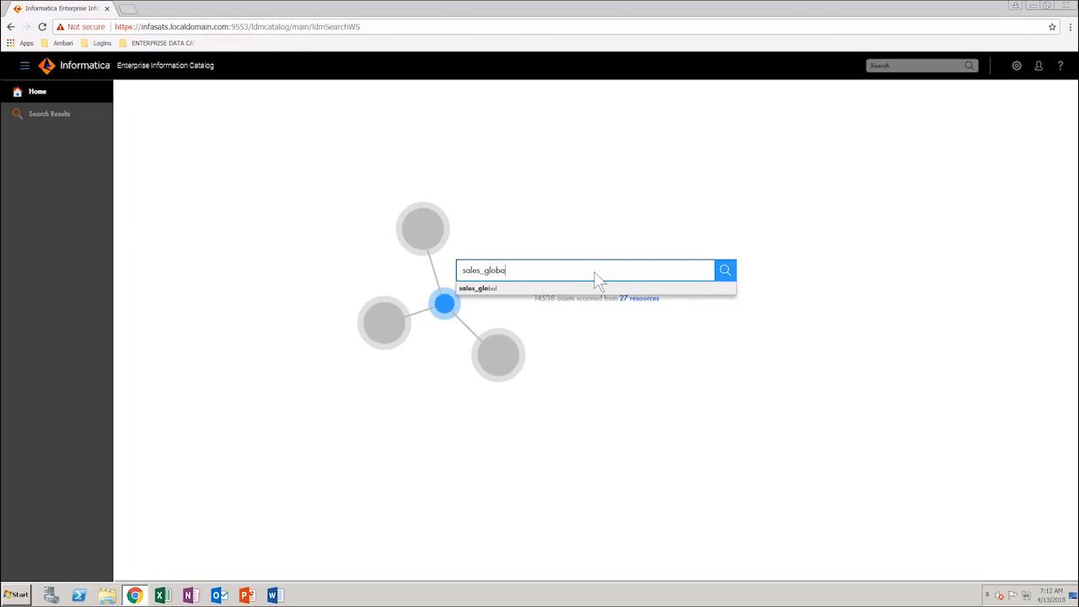
# Search the catalog for sales_global and open the SALES_GLOBAL table's AMOUNT column.
pyautogui.click(724, 270)
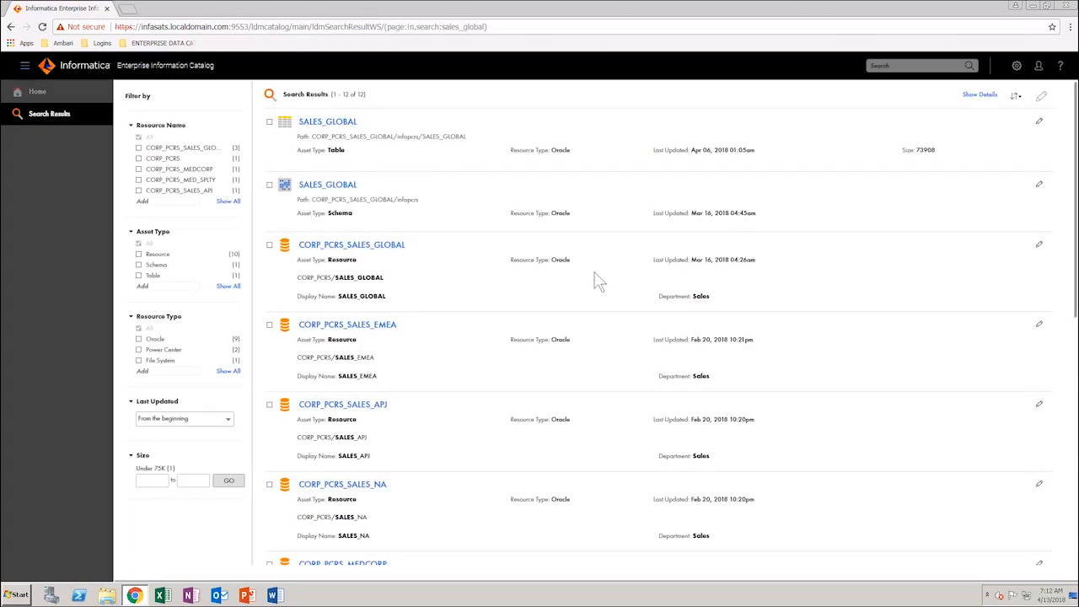
pyautogui.moveTo(590, 274)
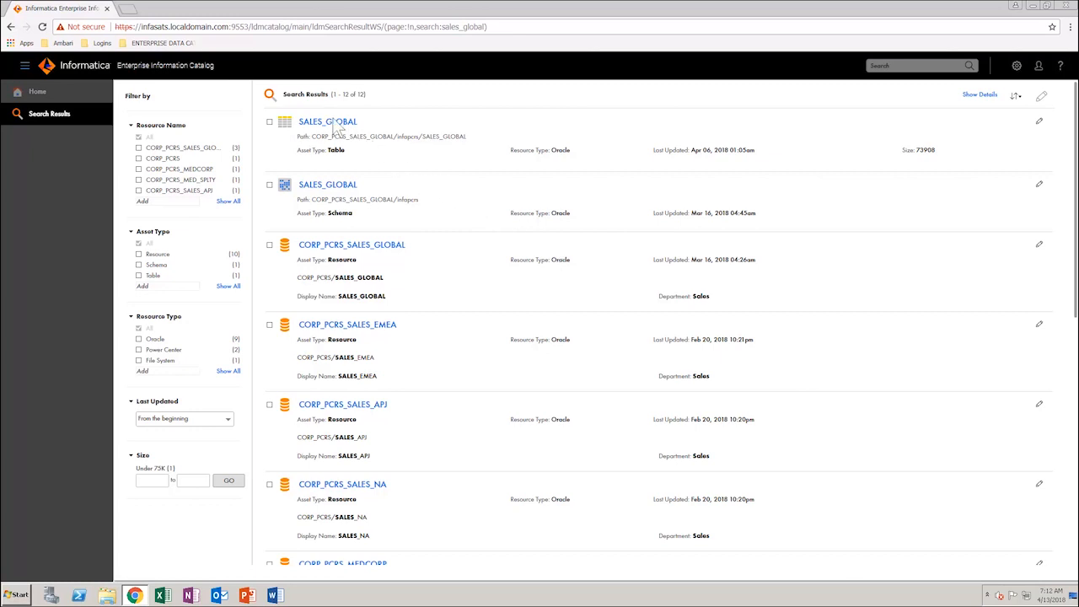
pyautogui.click(327, 122)
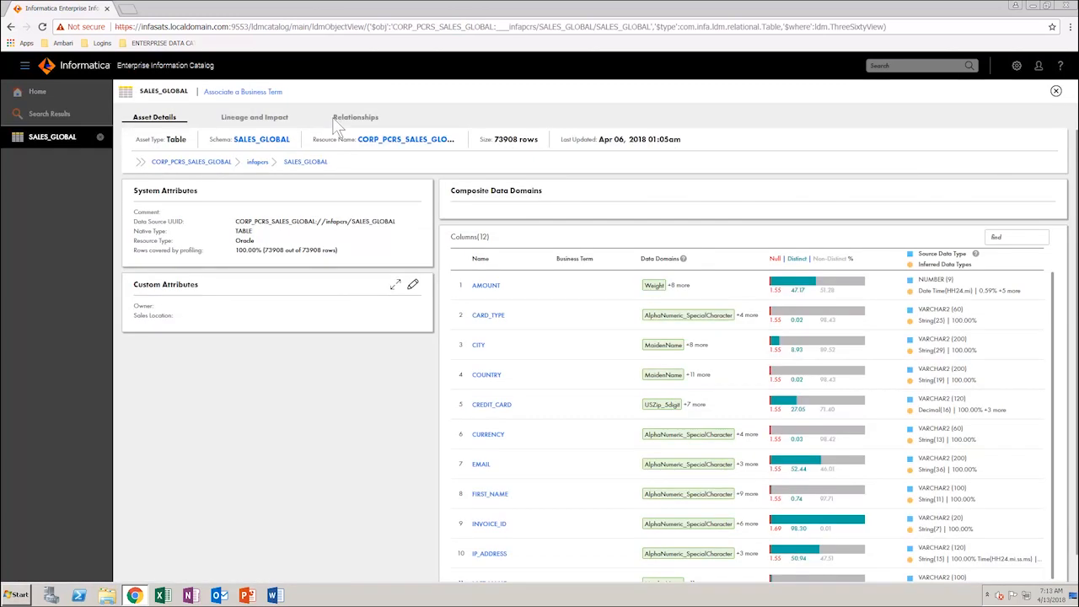
pyautogui.moveTo(425, 223)
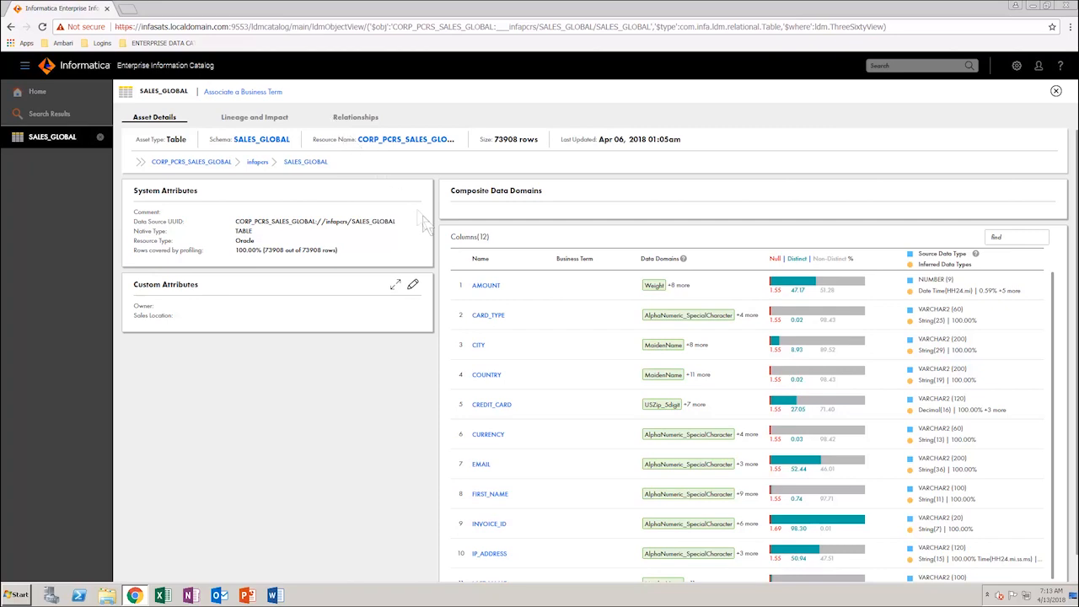
pyautogui.moveTo(489, 291)
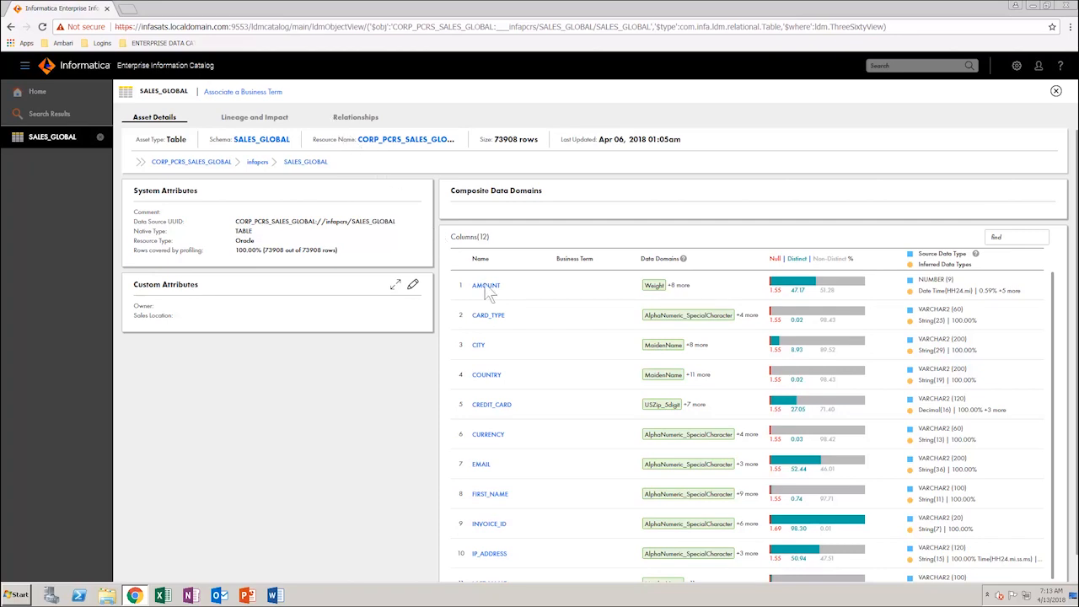
pyautogui.click(485, 285)
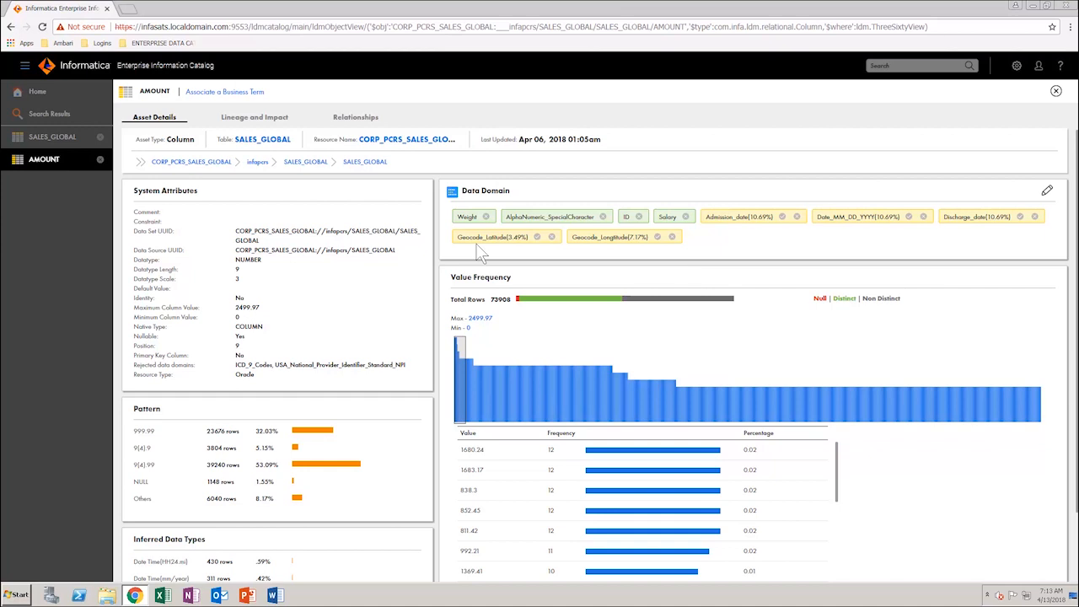
pyautogui.moveTo(494, 237)
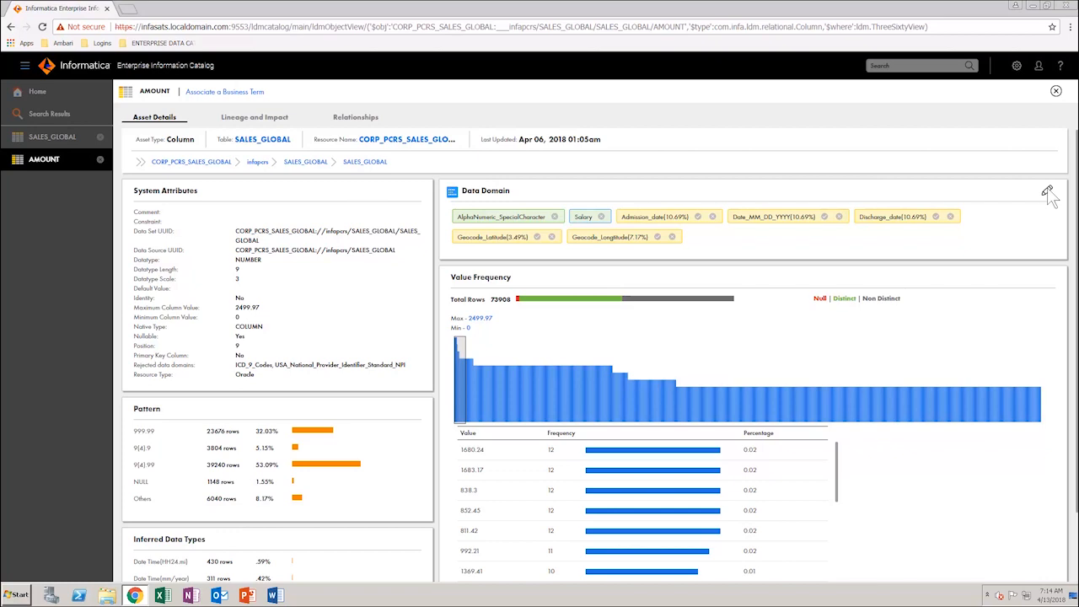
# Open the data domain editor for the AMOUNT column.
pyautogui.click(1048, 189)
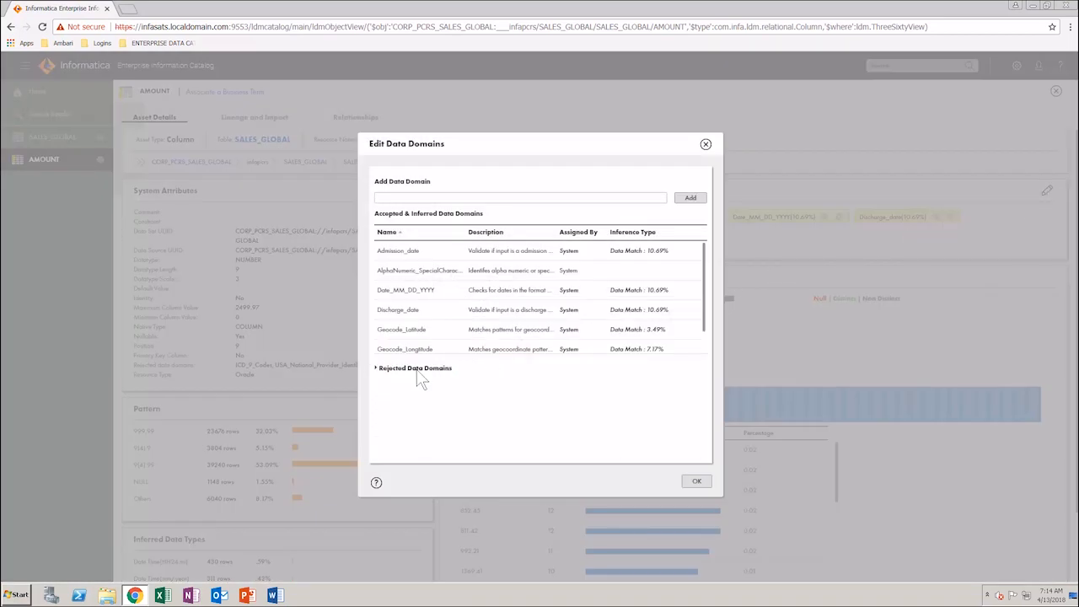
# Restore ICD_9_Codes and USA_National_Provider_Identifier_Standard_NPI from Rejected Data Domains and confirm.
pyautogui.click(414, 367)
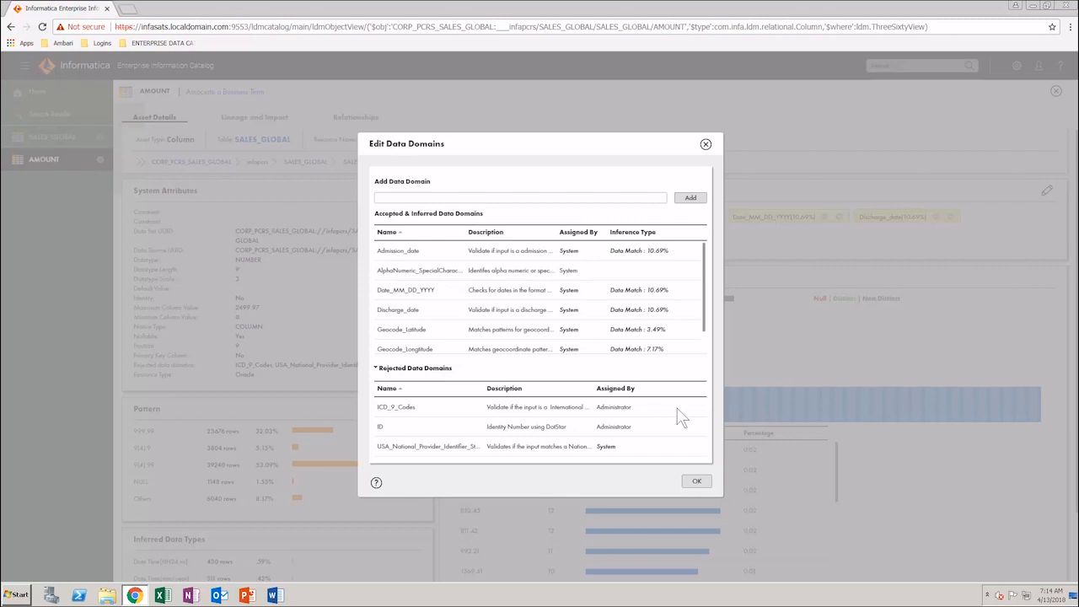
pyautogui.click(674, 407)
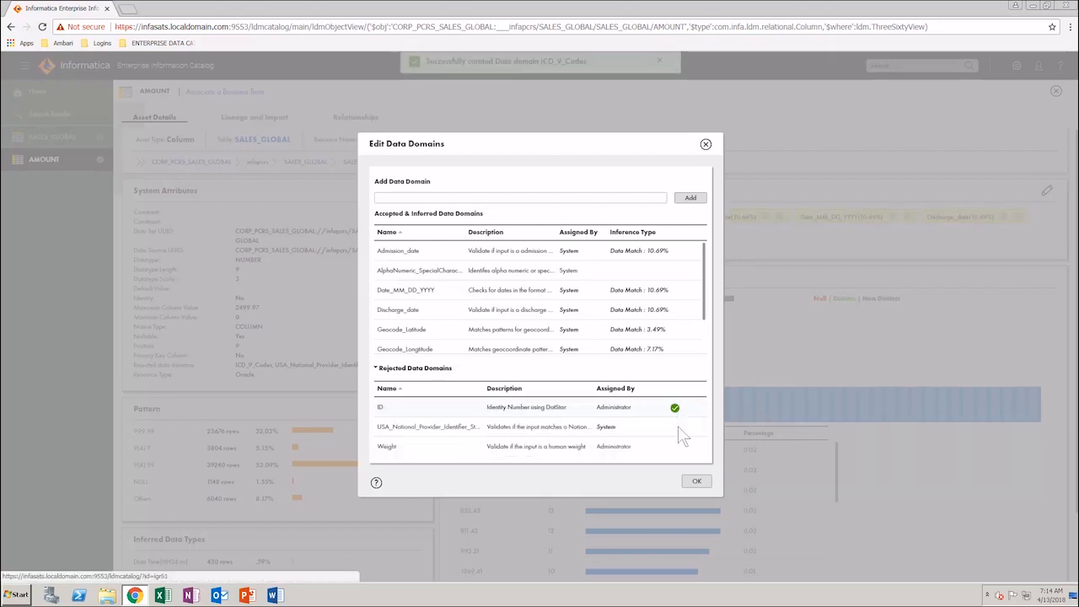
pyautogui.click(675, 426)
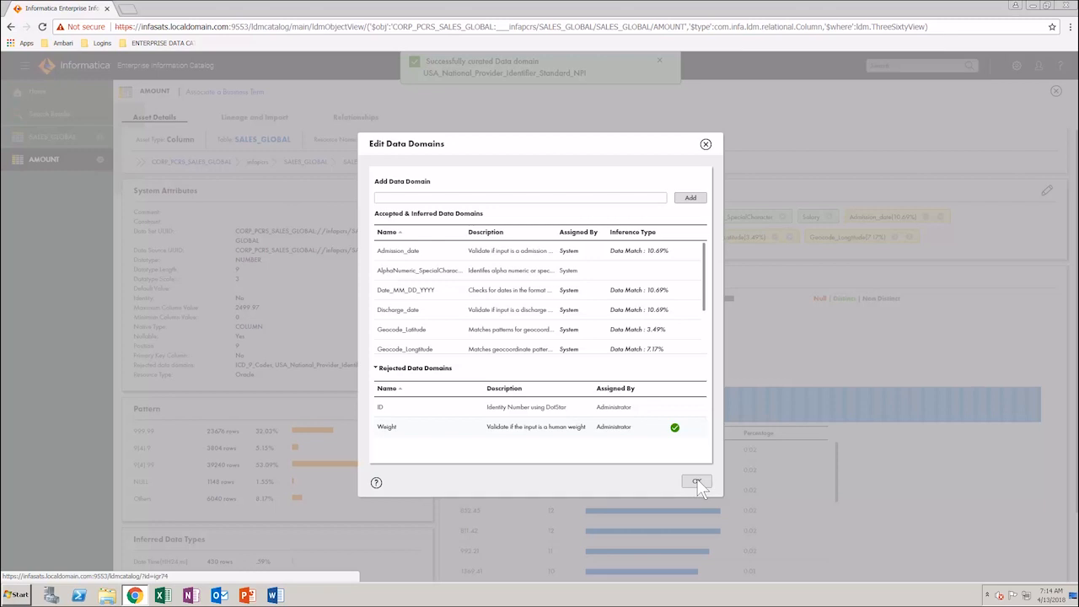
pyautogui.click(697, 482)
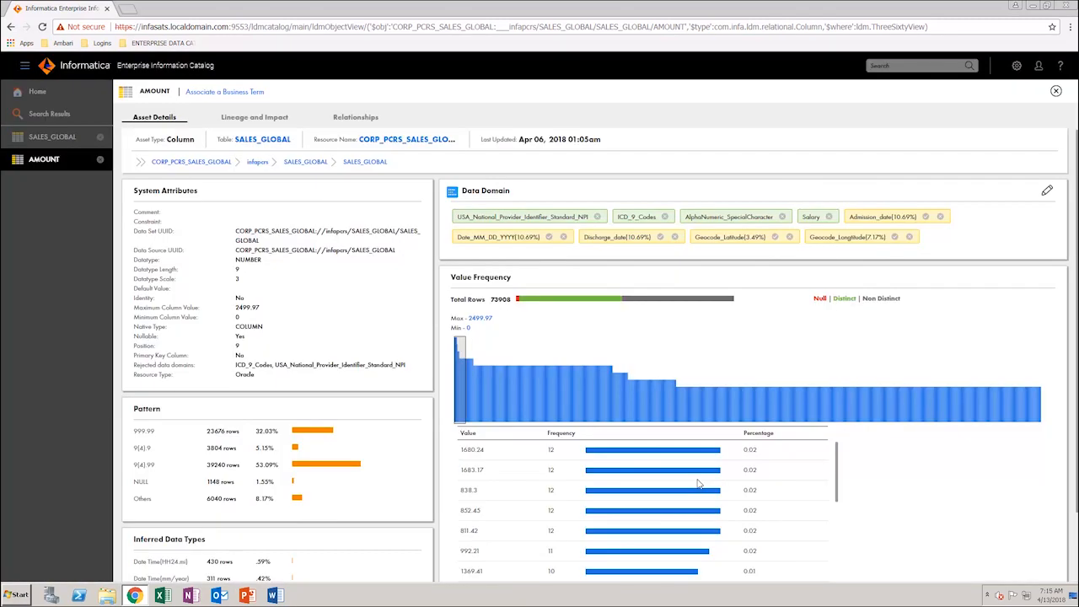